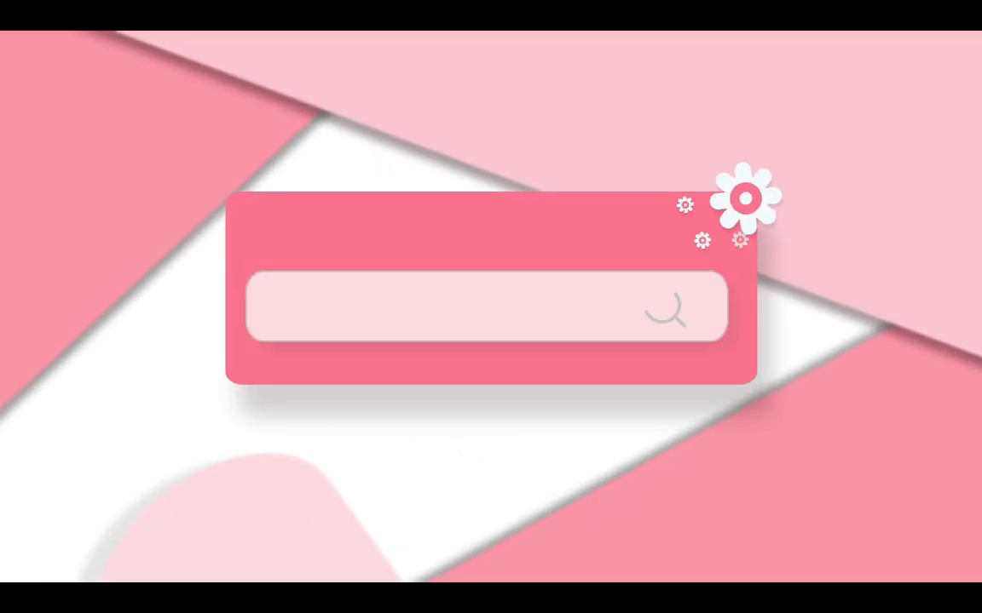
text(Here We Go Aga)
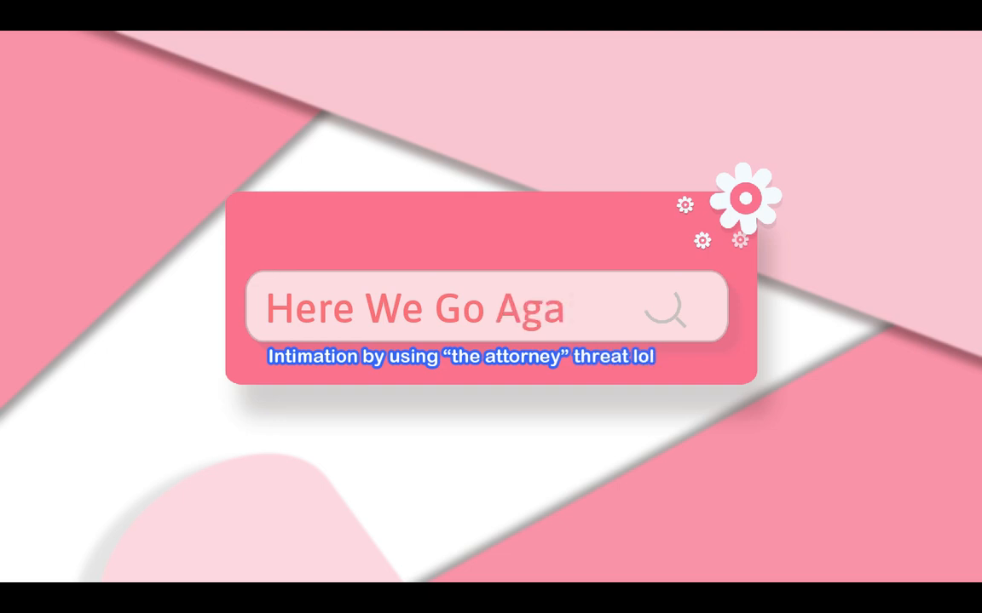
text(in)
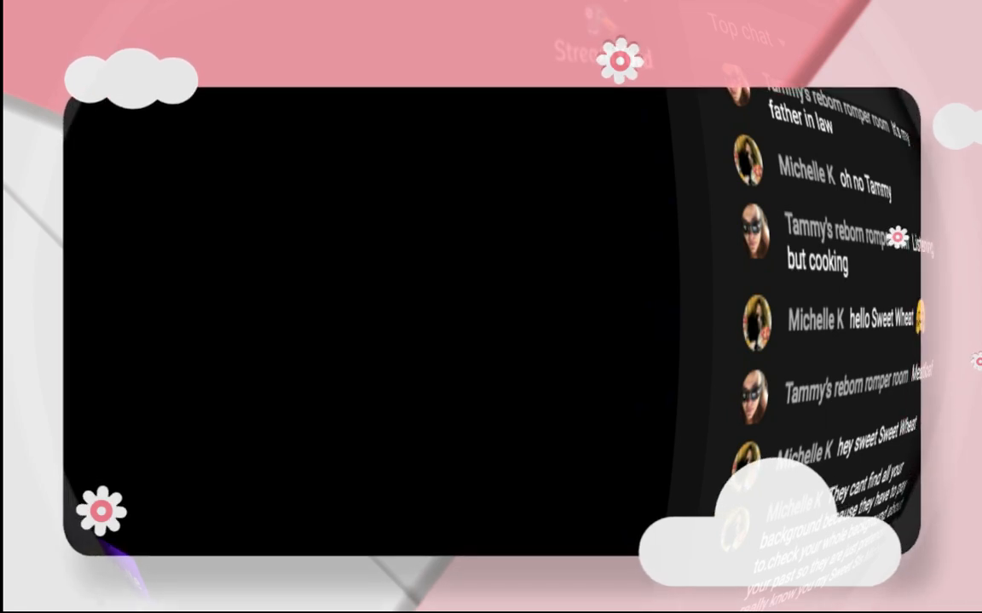
scroll(down, 3)
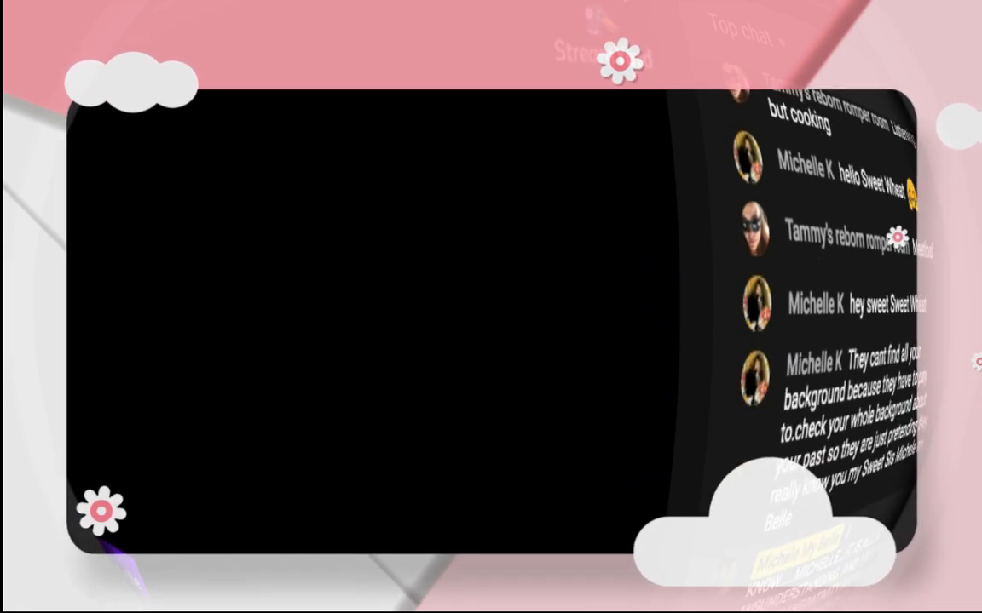